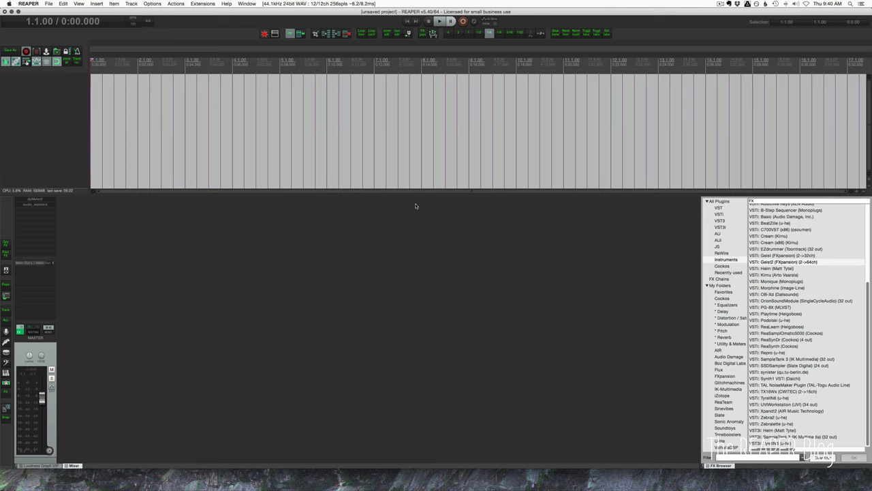
- Create a new track holding the Geist2 (FXpansion) instrument from the FX Browser
click(782, 263)
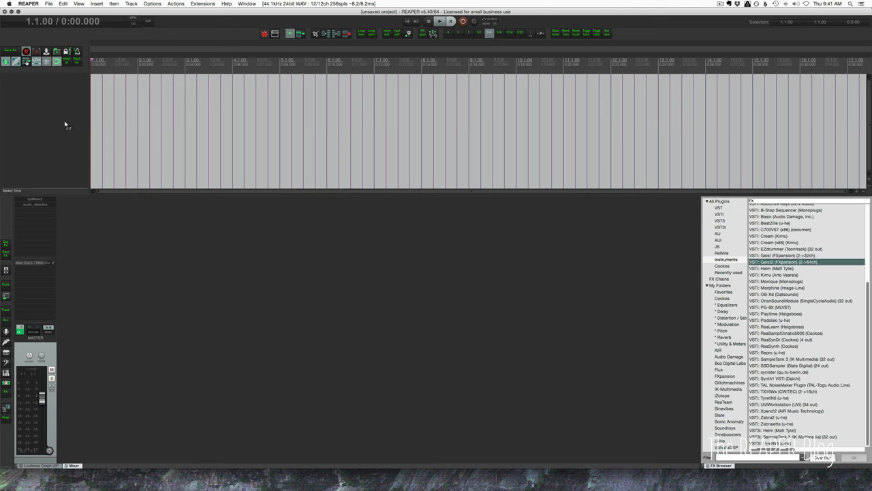
double_click(782, 261)
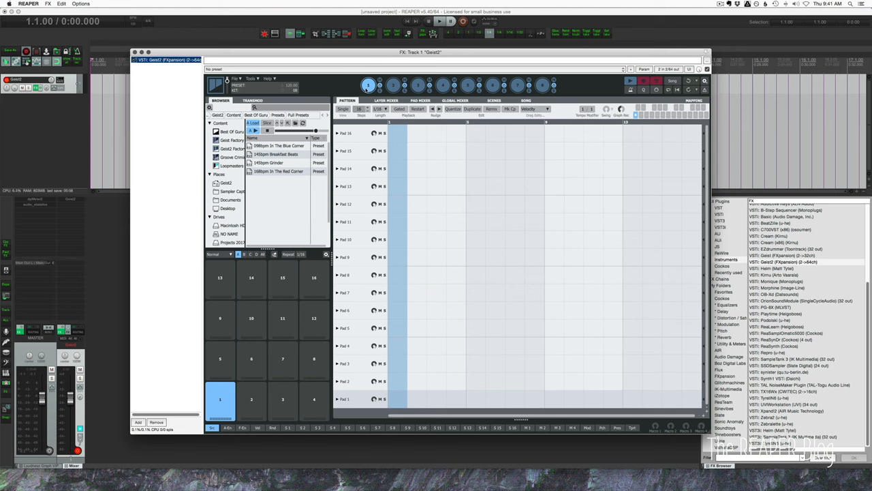
mouse_move(368, 80)
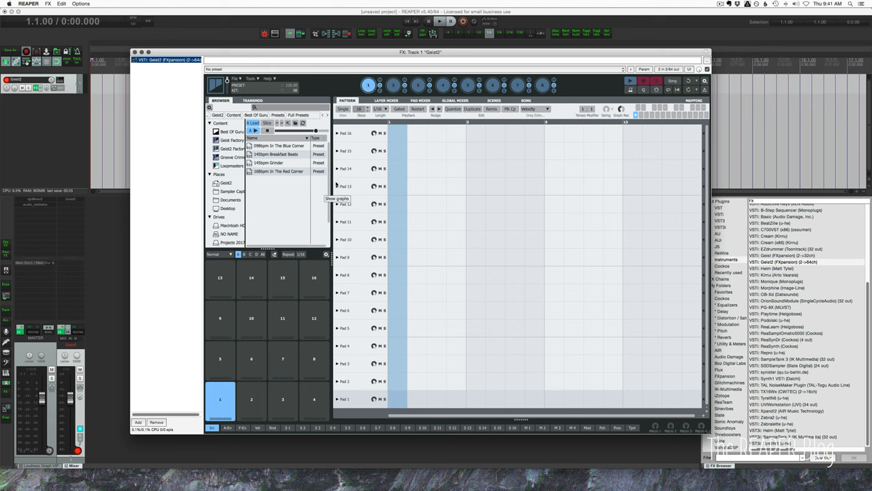
mouse_move(245, 287)
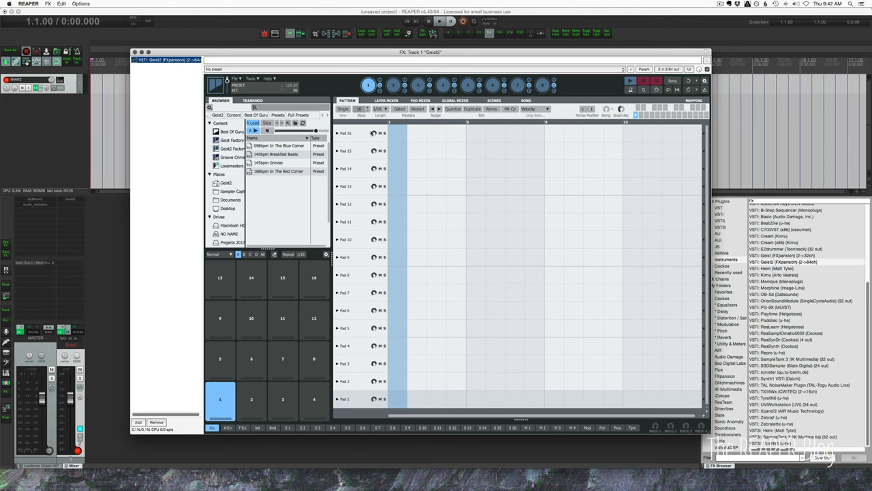
mouse_move(383, 129)
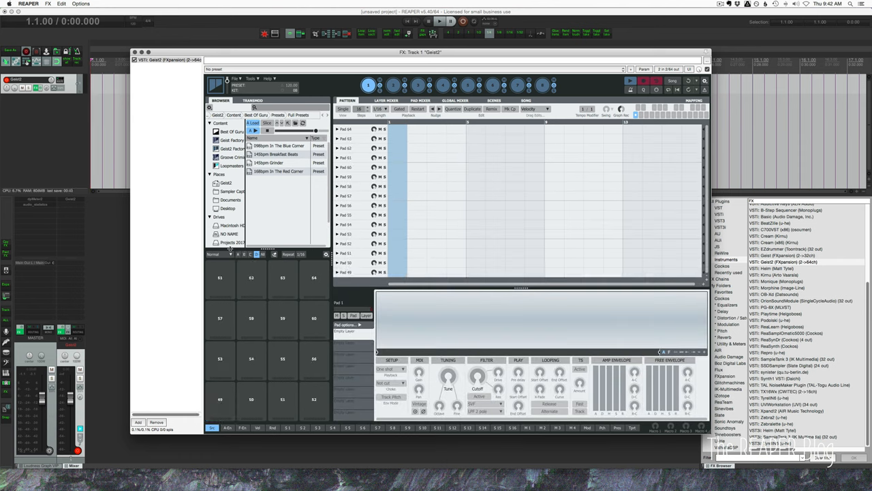
- Switch Geist2 back to pad bank A, showing pads 1 to 16
click(238, 254)
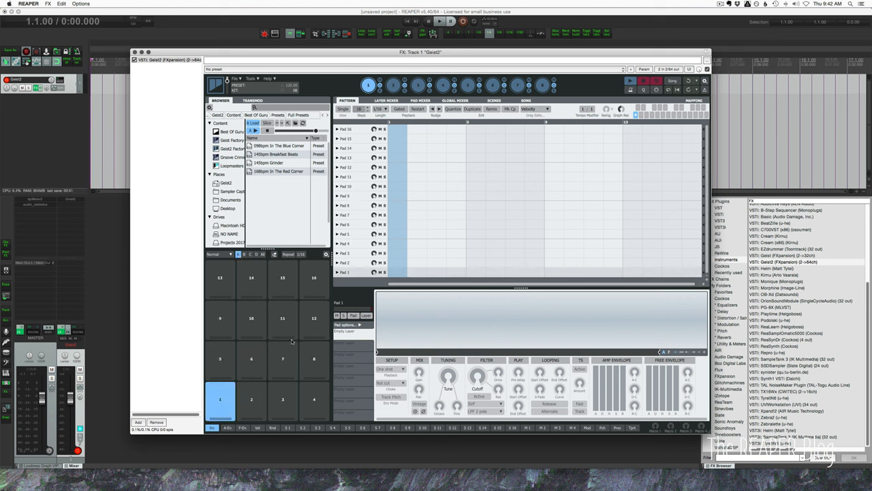
mouse_move(281, 333)
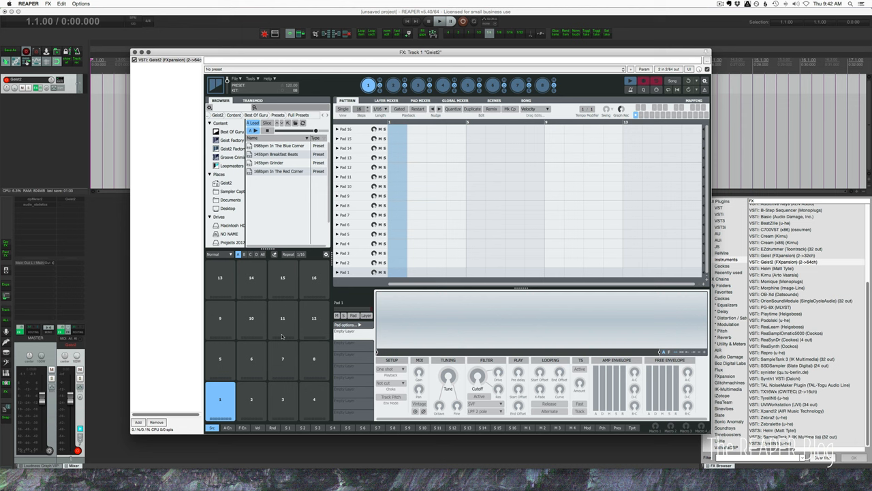
mouse_move(284, 172)
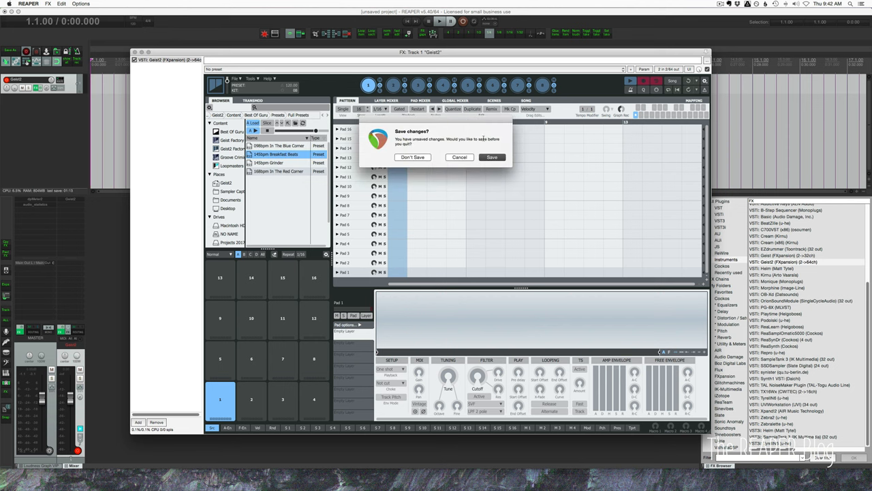
- Discard unsaved changes to load the 145bpm Breakfast Beats kit and view the Global Mixer
click(412, 157)
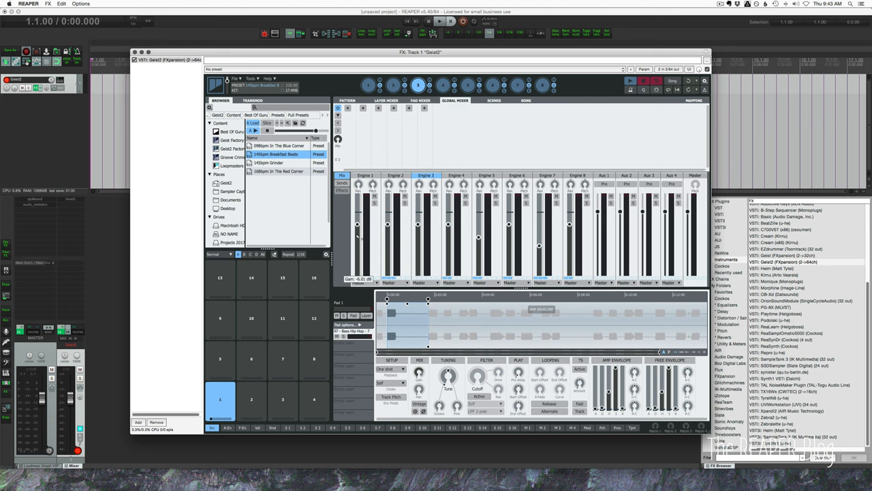
mouse_move(564, 231)
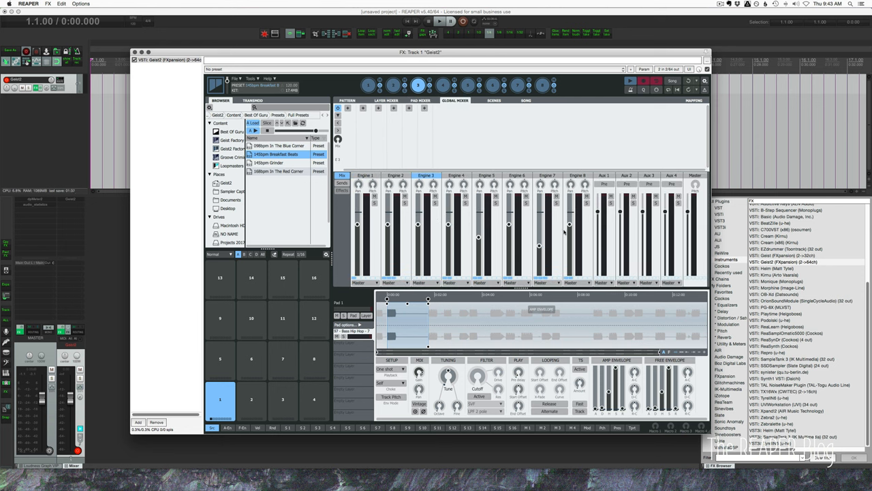
drag(596, 211, 596, 212)
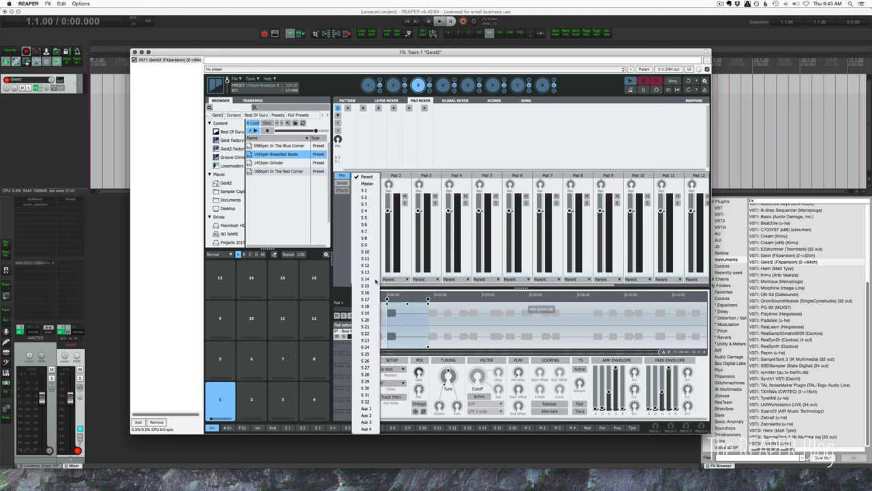
- Dismiss the pad output destination list, leaving all pads routed to Parent
click(362, 265)
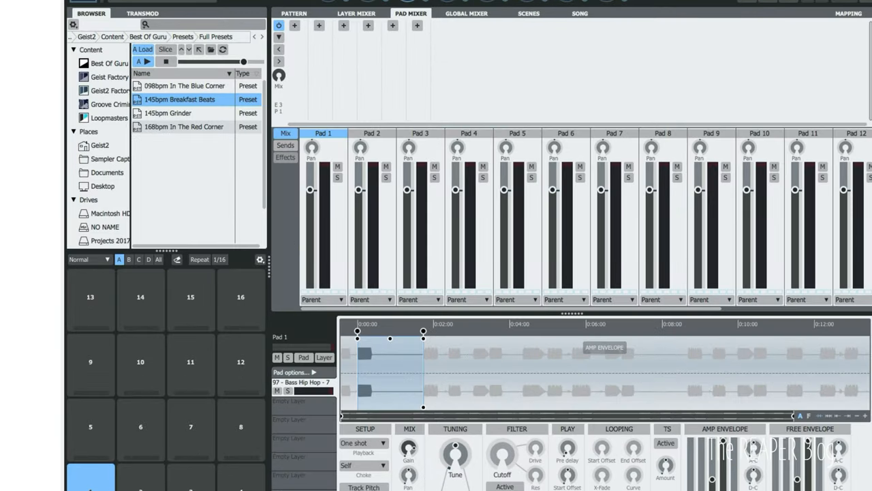
mouse_move(332, 147)
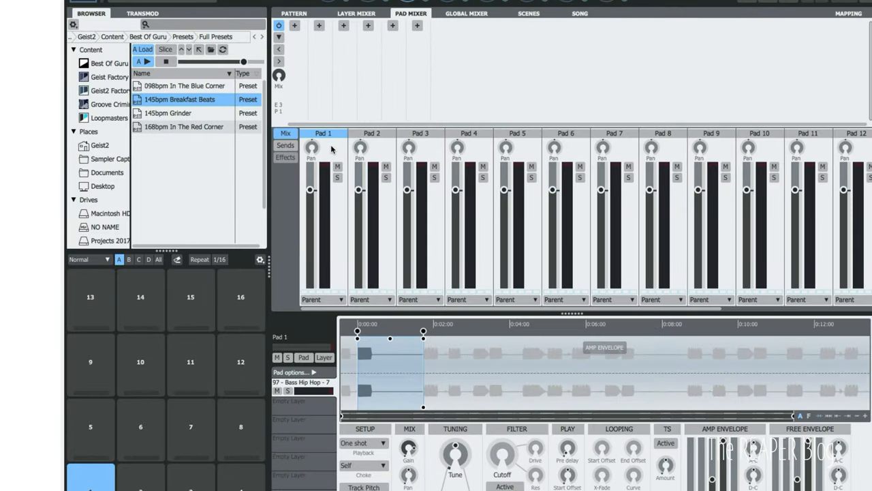
click(285, 145)
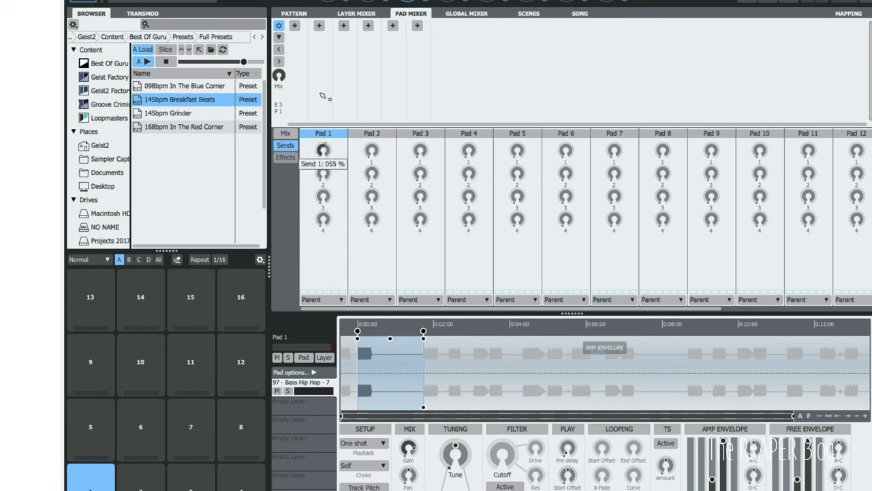
mouse_move(322, 172)
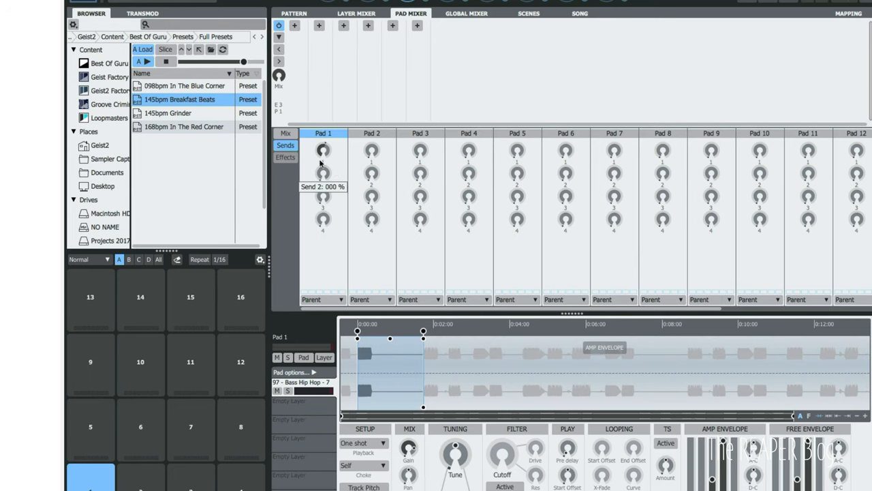
mouse_move(337, 128)
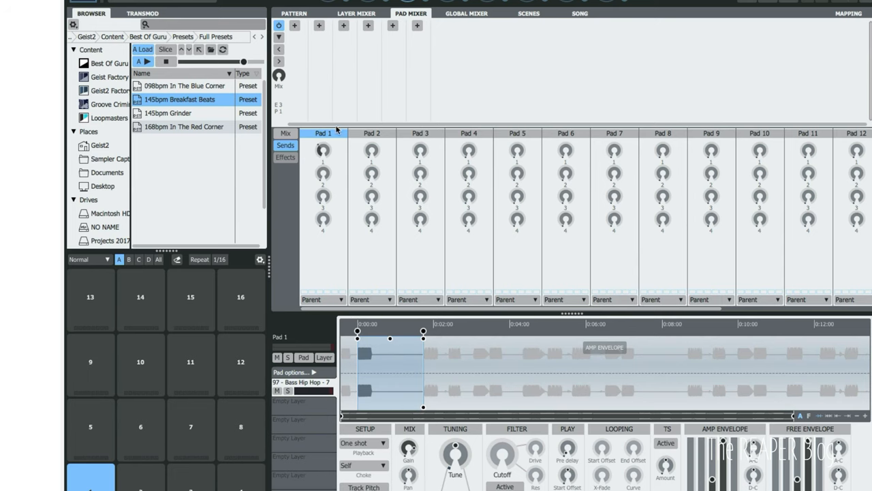
click(464, 13)
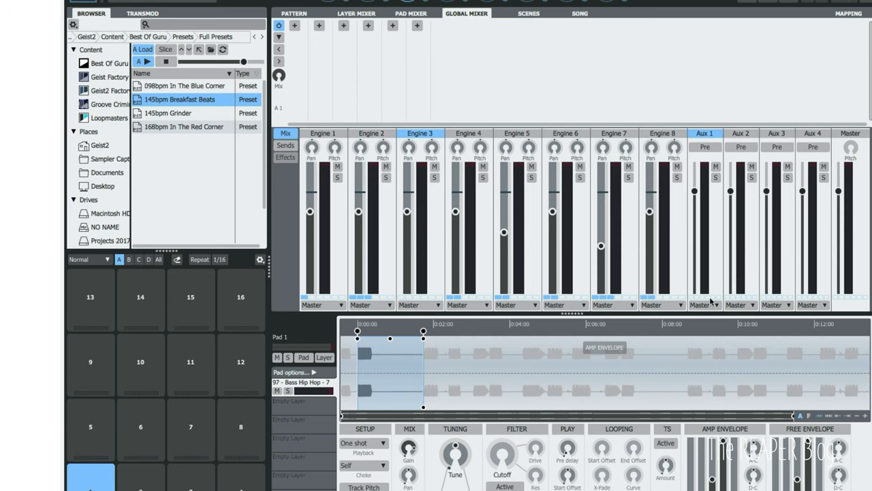
click(703, 305)
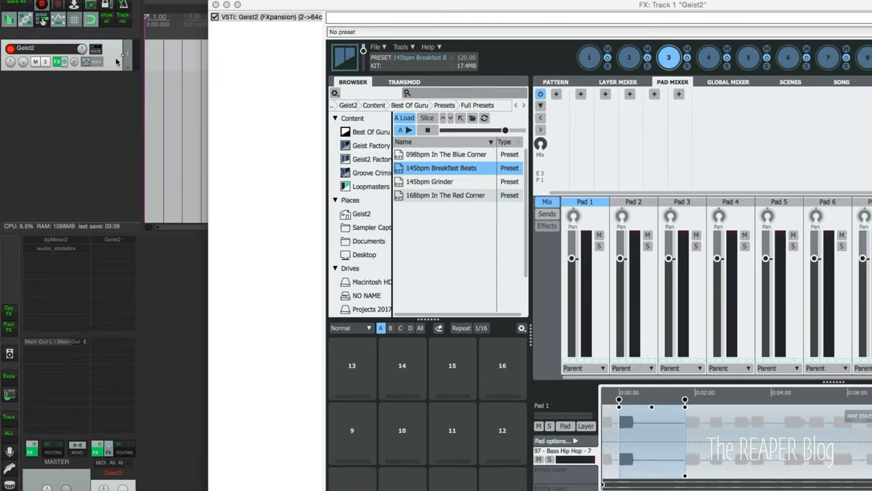
- Set the Geist2 track to 24 channels in its routing window
click(96, 50)
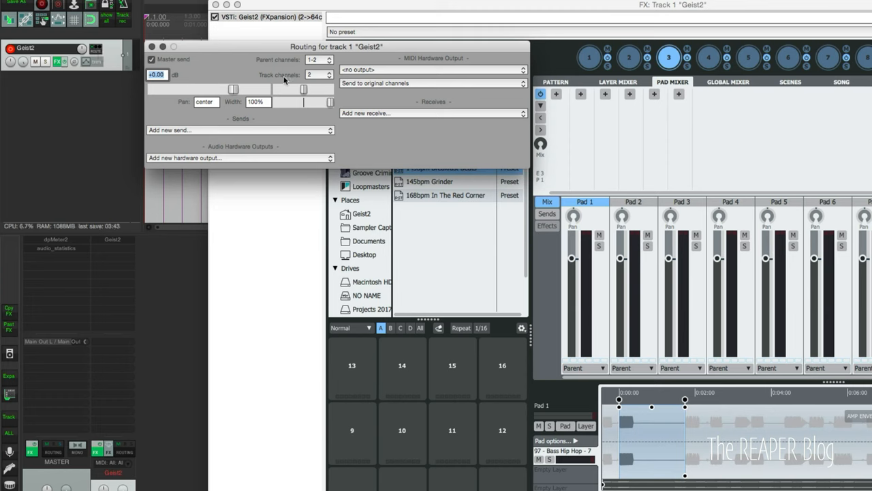
click(316, 75)
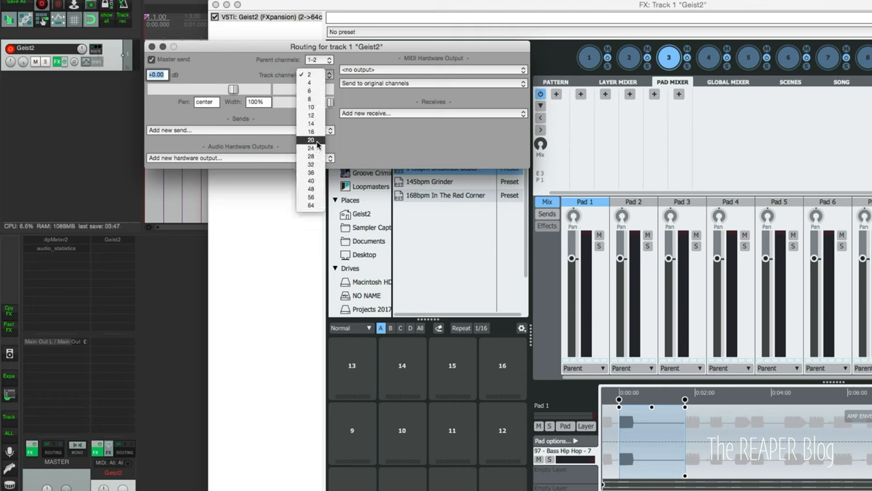
click(308, 148)
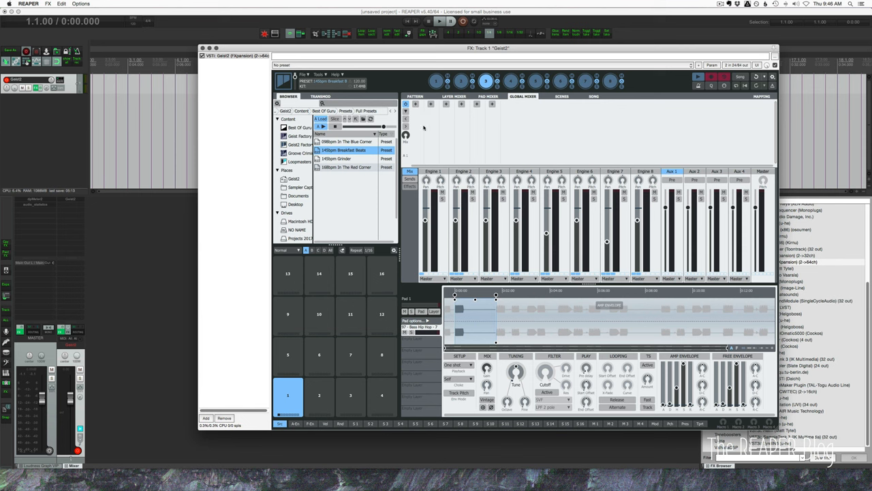
mouse_move(390, 216)
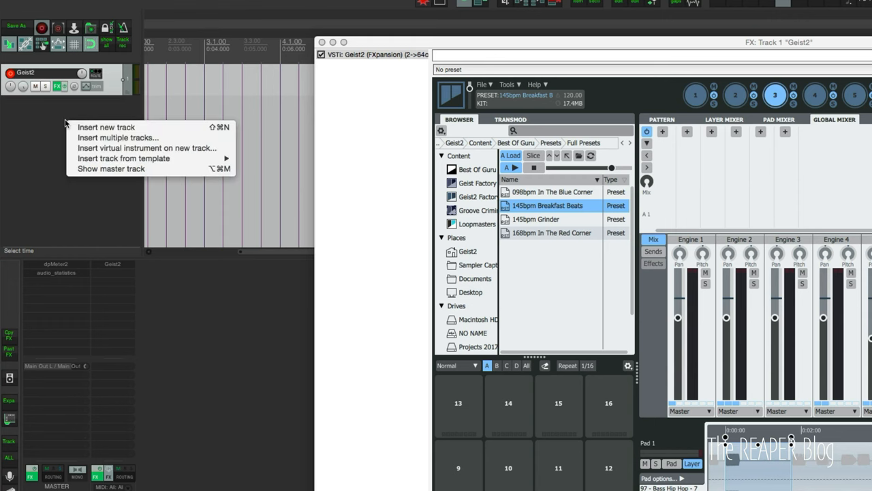
mouse_move(142, 163)
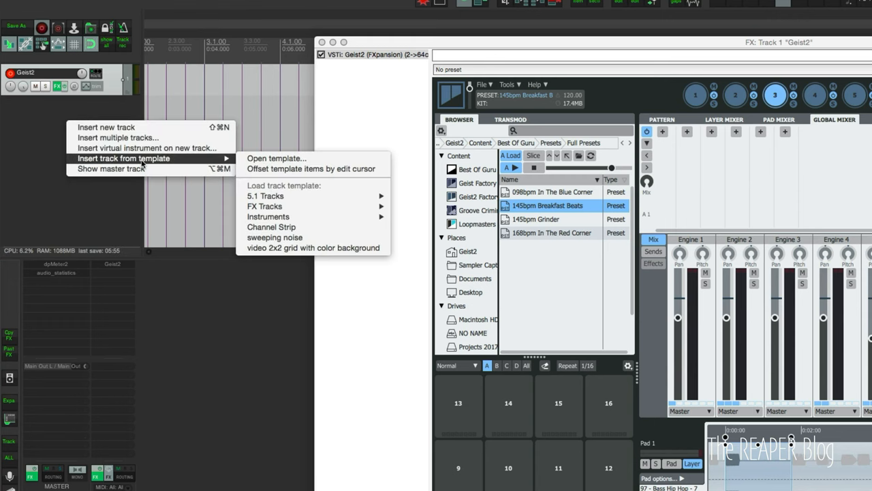
- Insert 11 tracks named Geist2 at the end of the project
click(117, 137)
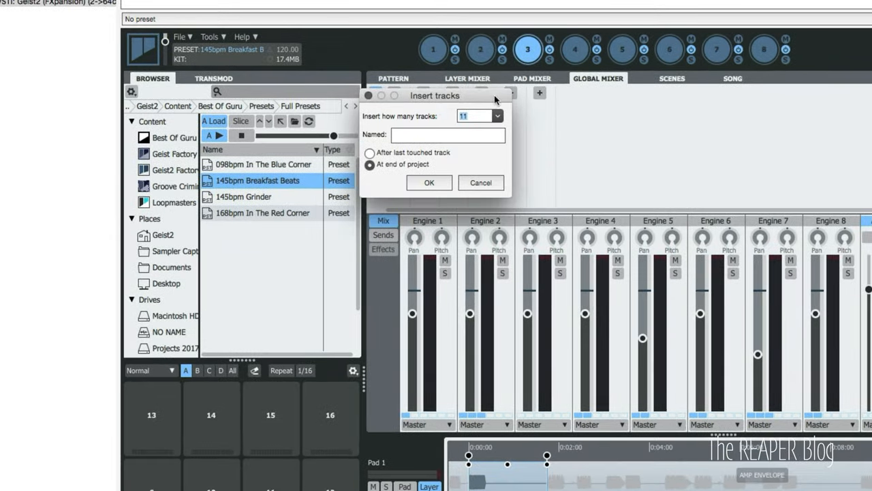
click(448, 135)
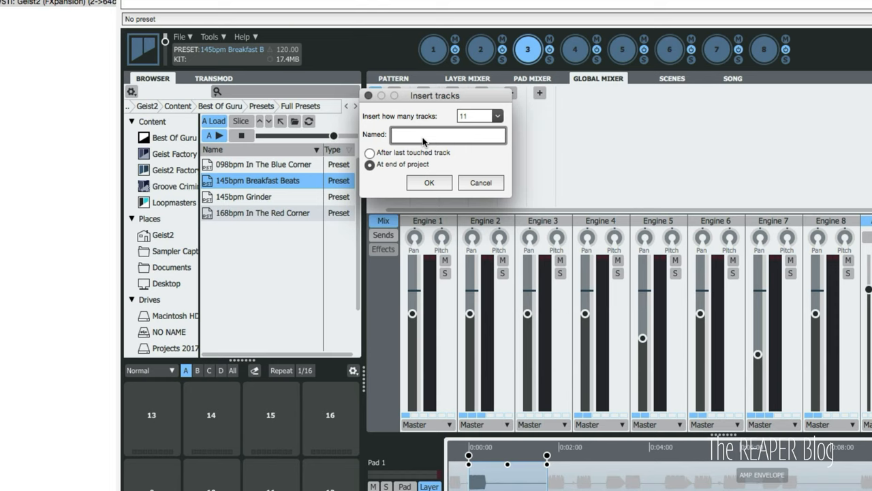
text(Geist2)
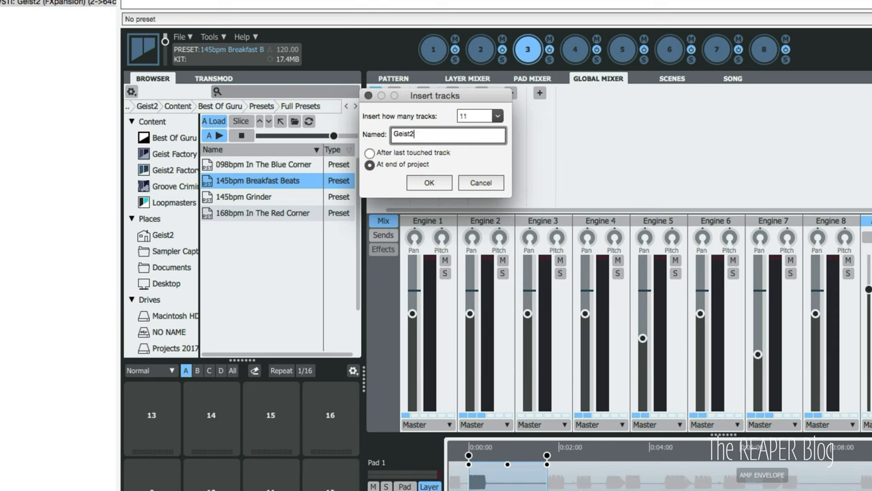
mouse_move(449, 144)
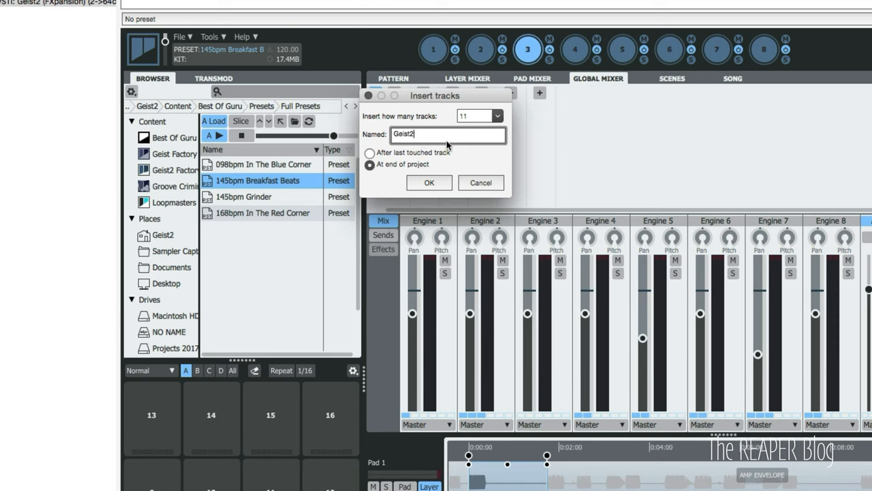
click(429, 183)
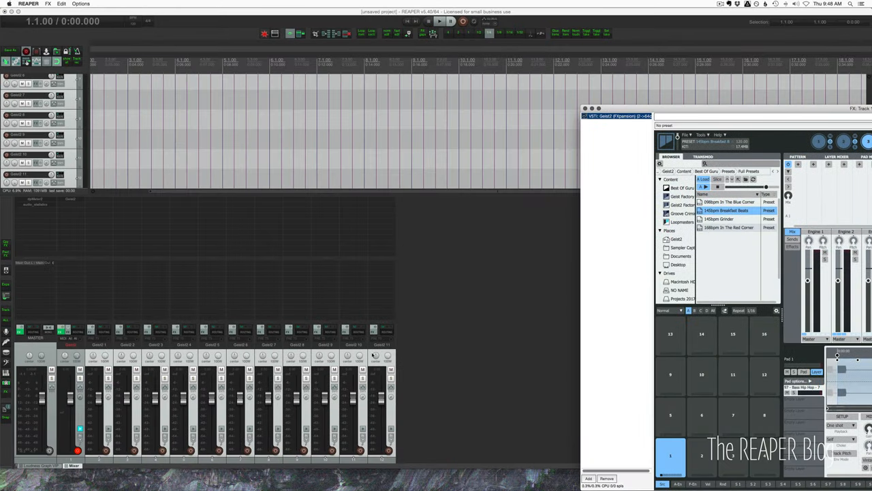
mouse_move(678, 114)
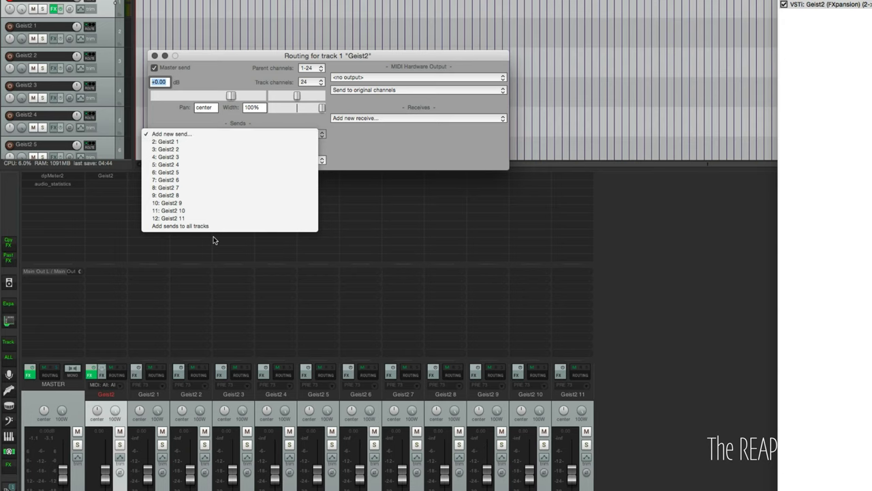
mouse_move(179, 226)
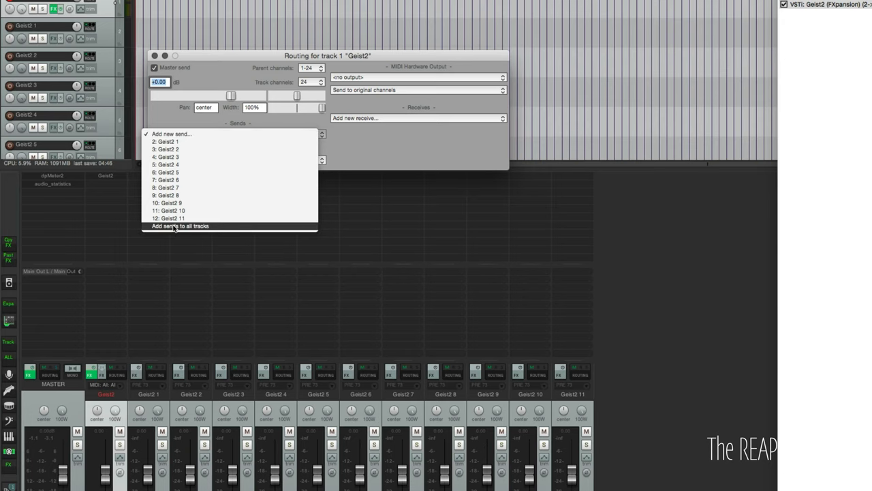
- Add sends from the Geist2 track to all eleven Geist2 tracks
click(179, 225)
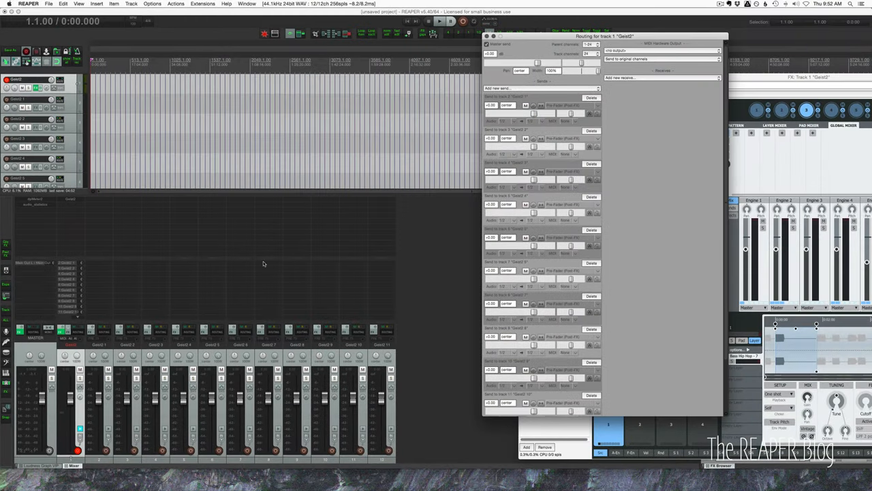
mouse_move(218, 318)
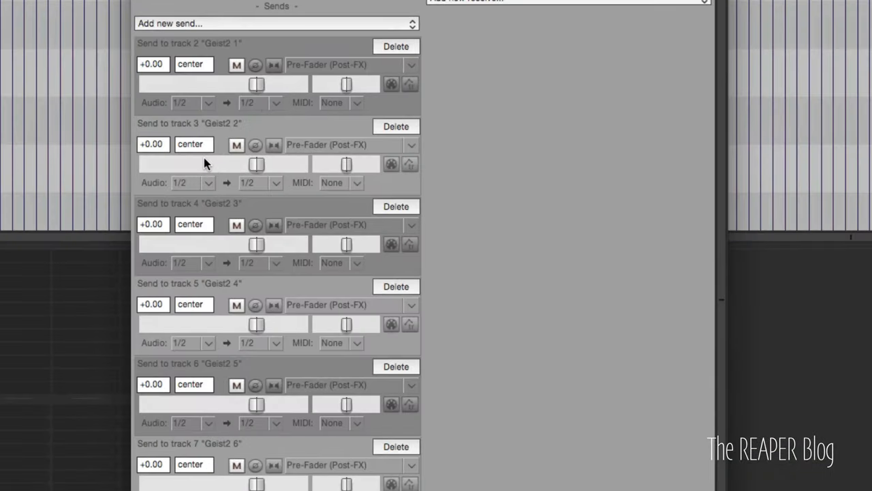
mouse_move(206, 144)
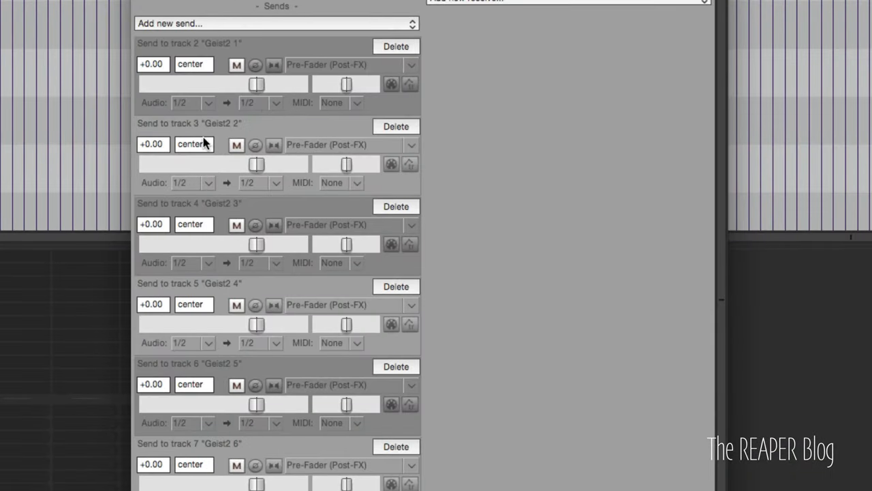
mouse_move(207, 139)
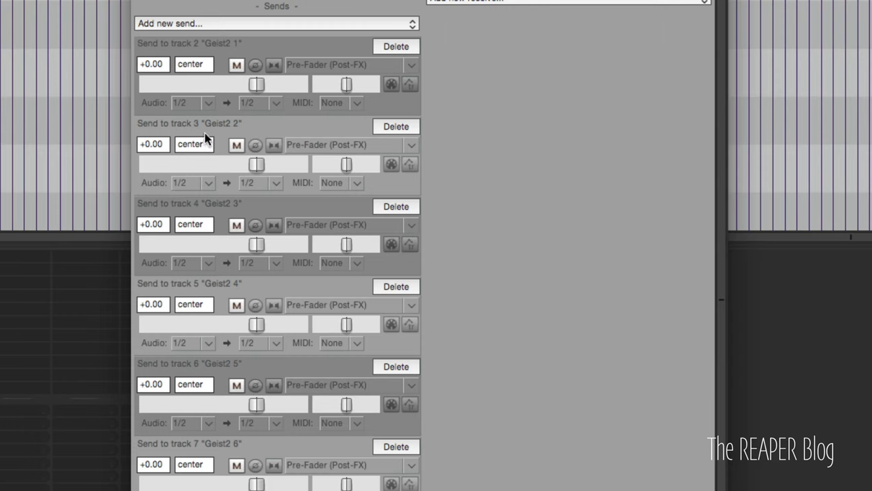
mouse_move(212, 135)
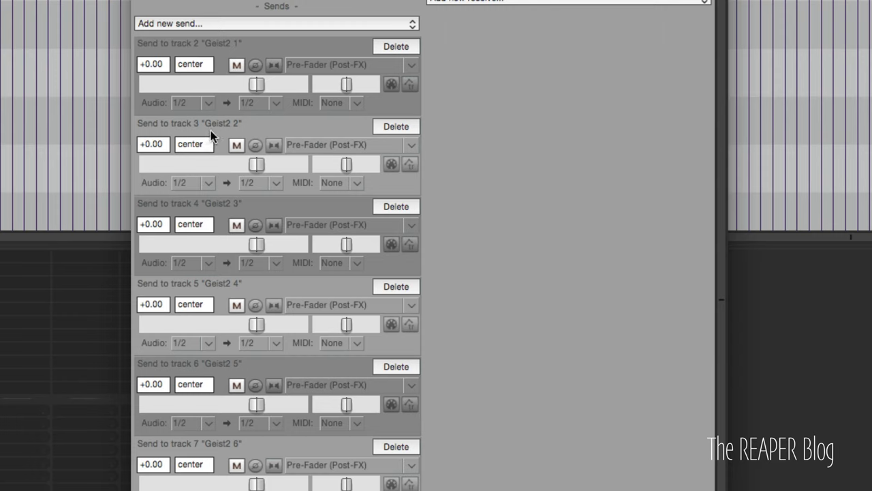
mouse_move(212, 135)
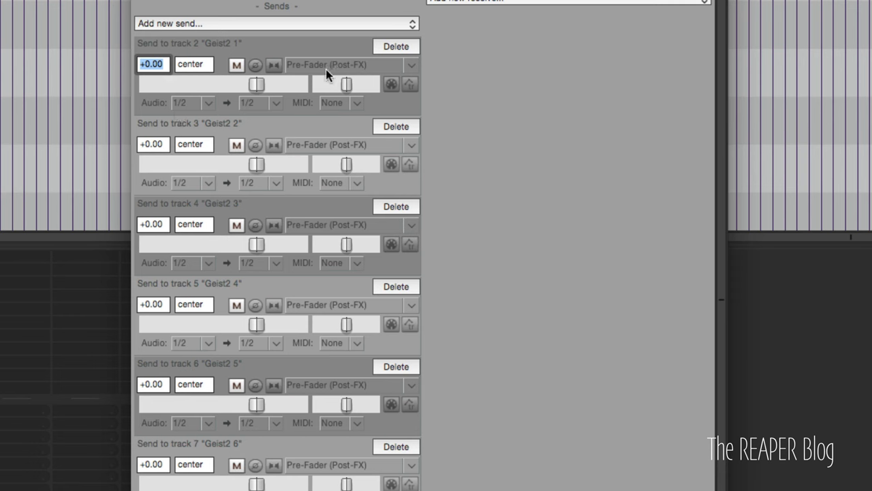
- Open Preferences on Project > Track/Send Defaults to check the default send mode
click(409, 64)
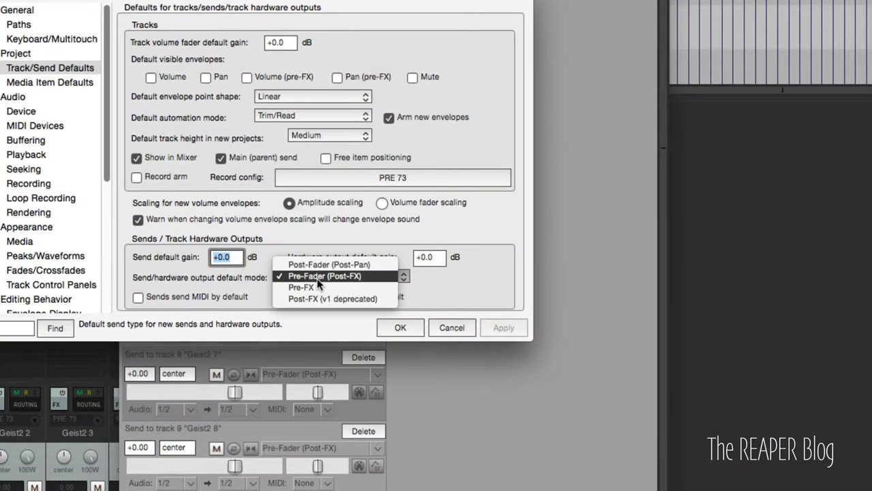
- Keep the default send mode at Pre-Fader (Post-FX) and cancel out of Preferences
click(315, 275)
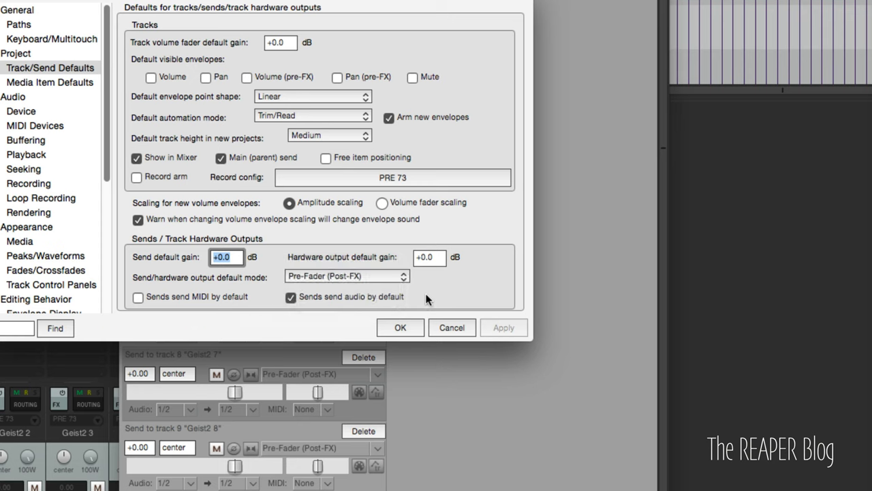
mouse_move(430, 310)
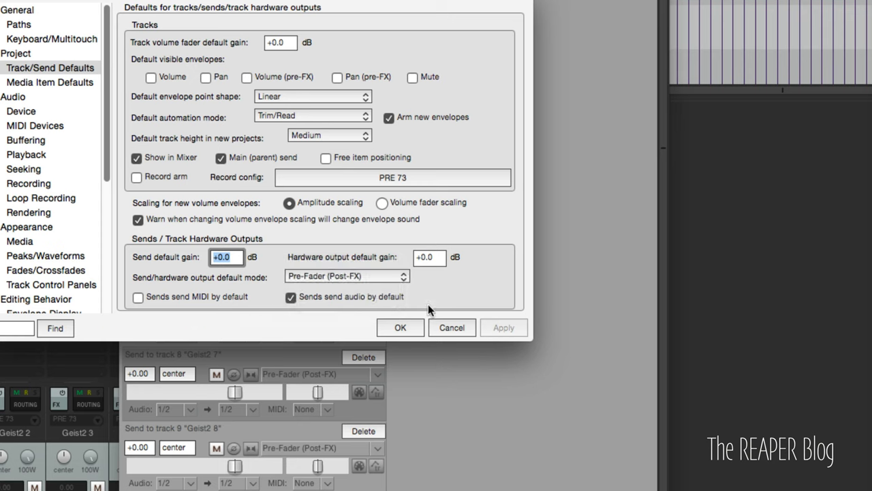
mouse_move(432, 321)
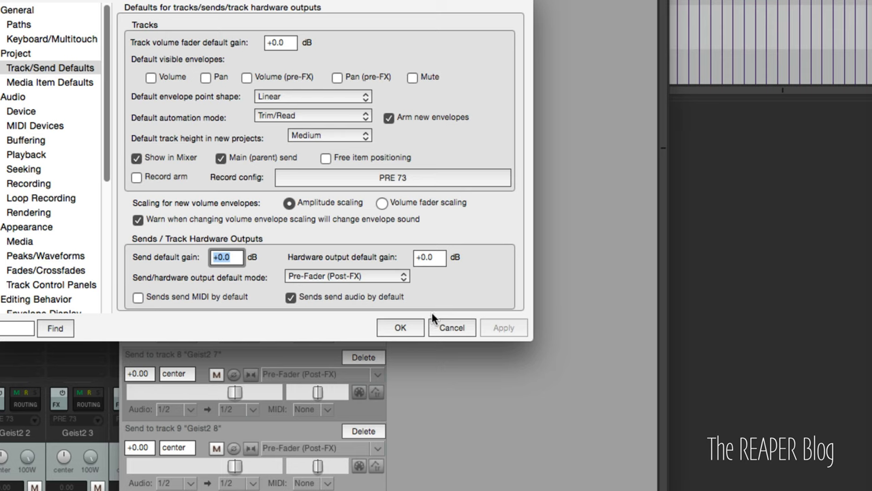
mouse_move(451, 355)
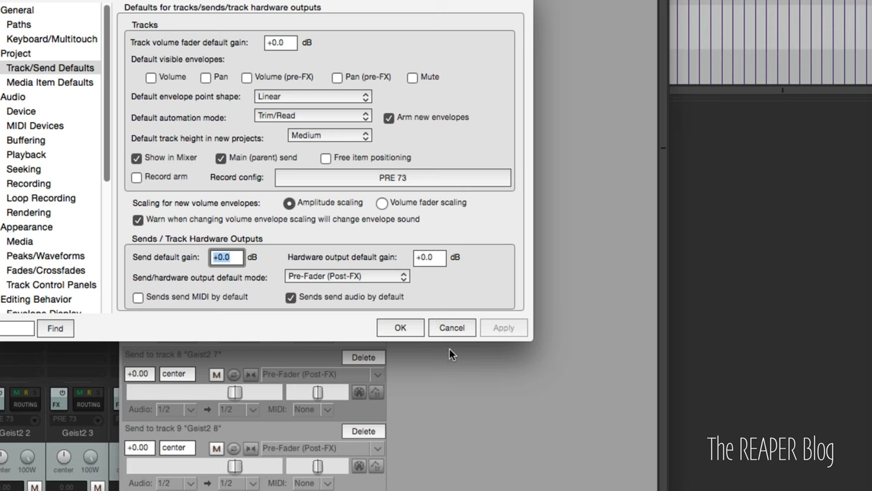
click(346, 276)
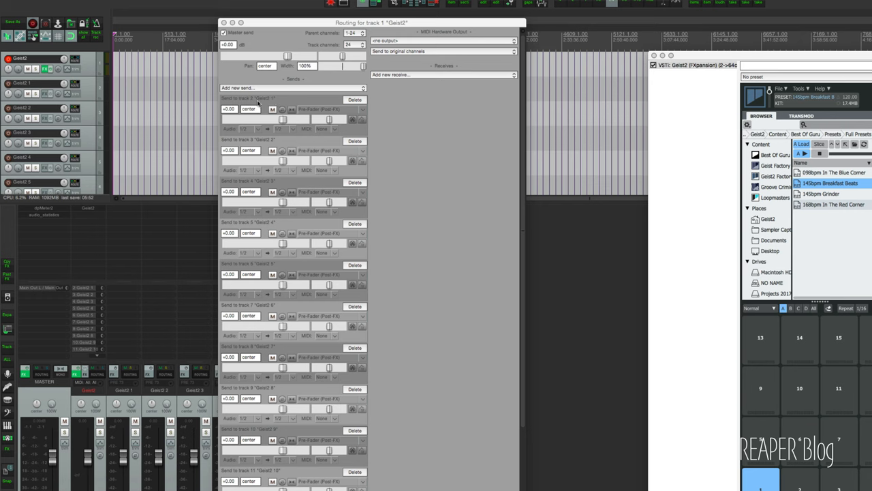
- Set sends to Geist2 1–4 to stereo source channels 3/4, 5/6, 7/8 and 9/10
click(244, 129)
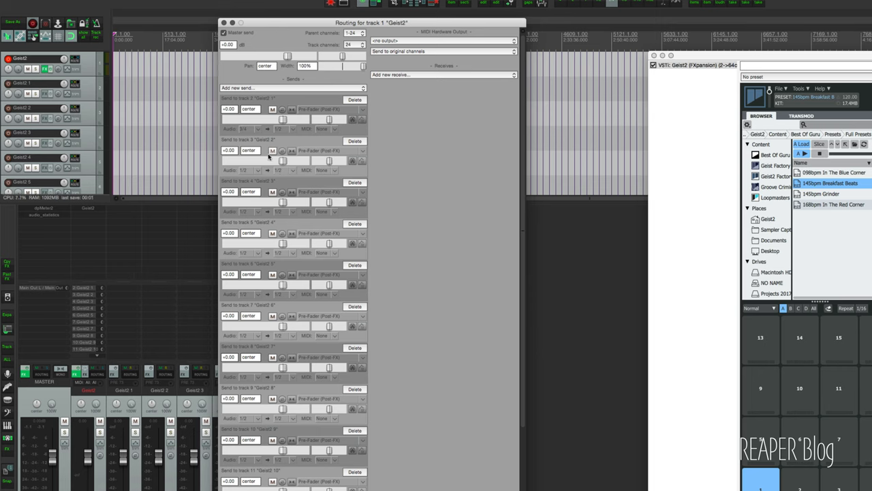
click(247, 170)
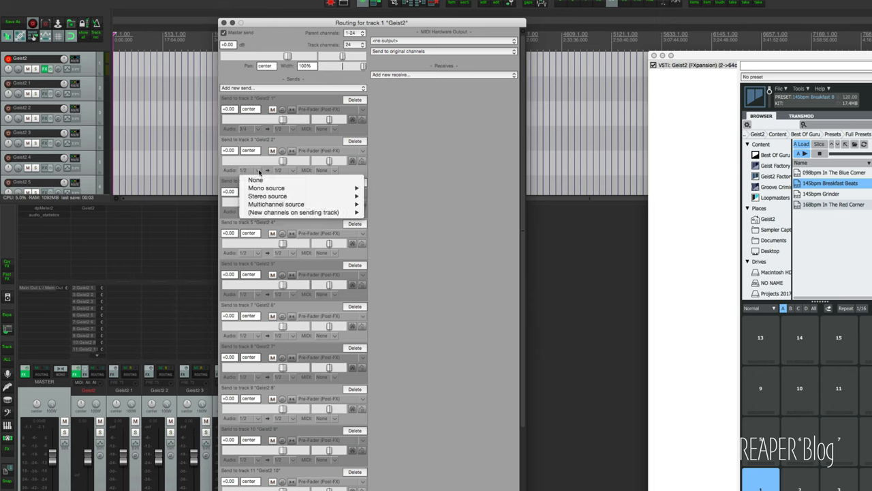
mouse_move(269, 196)
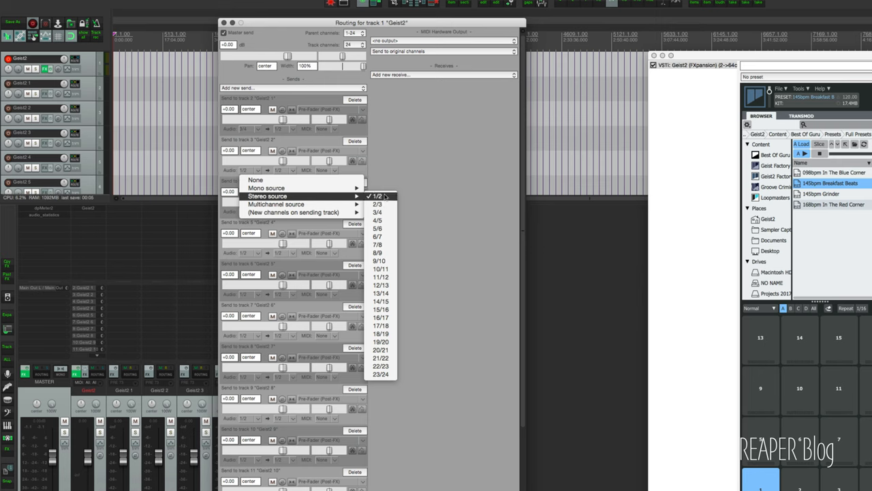
mouse_move(382, 228)
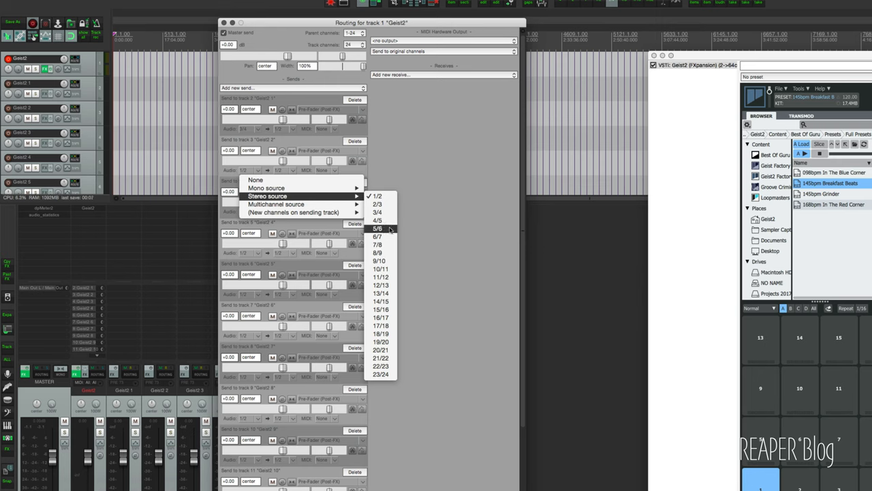
click(378, 229)
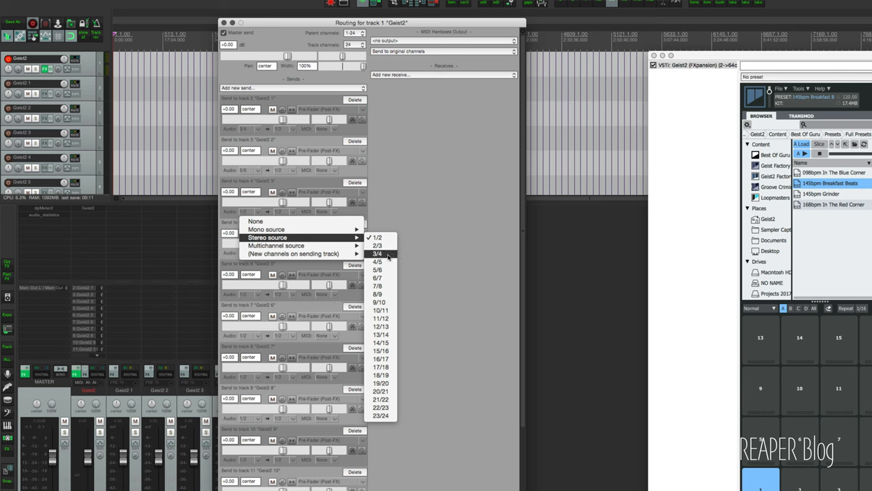
click(381, 254)
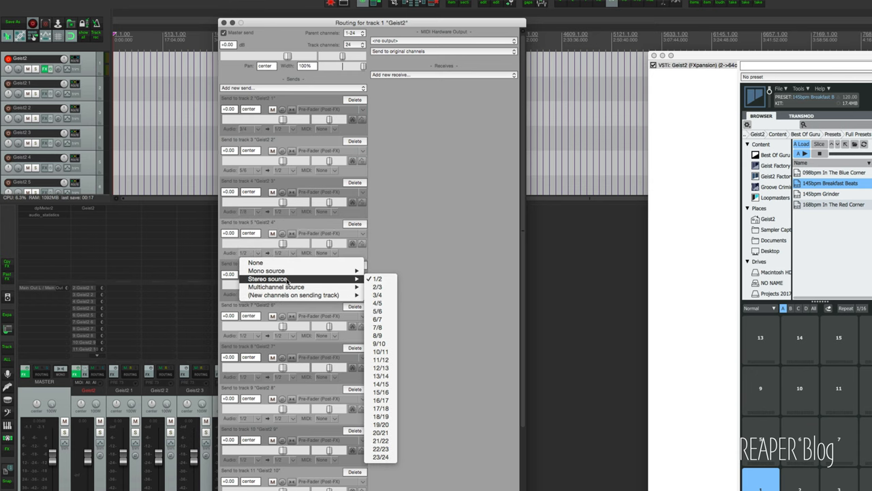
mouse_move(378, 342)
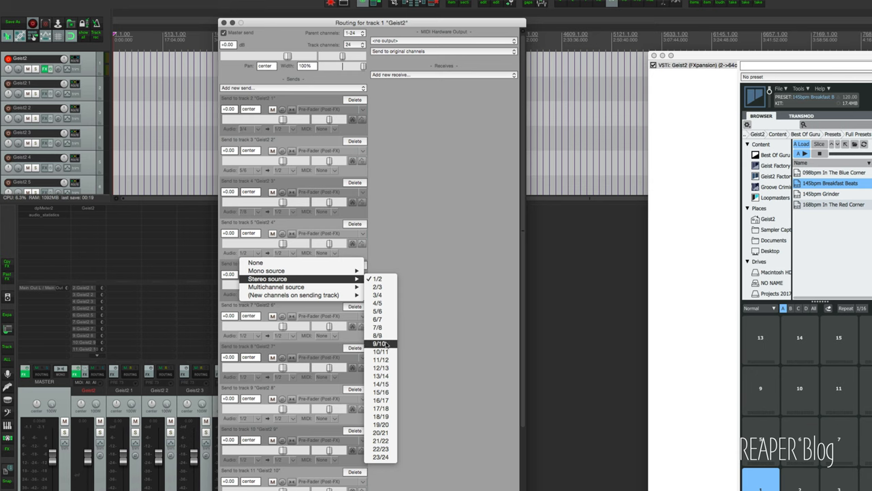
click(382, 343)
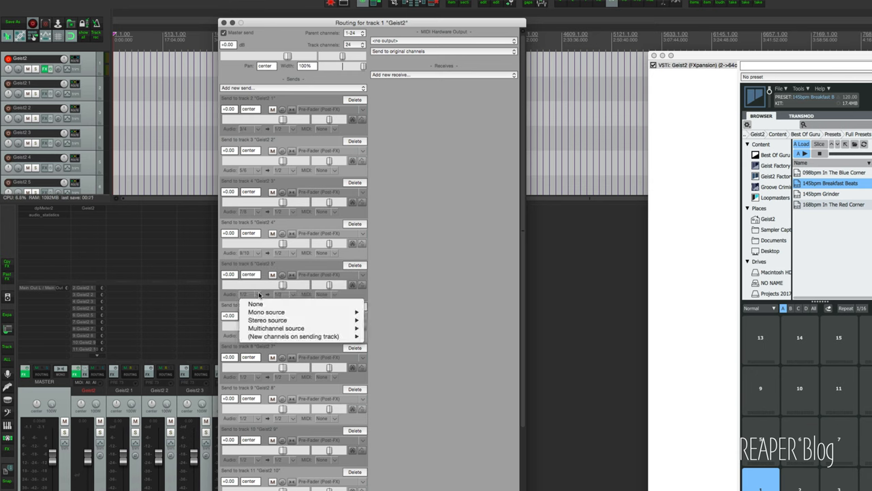
mouse_move(268, 320)
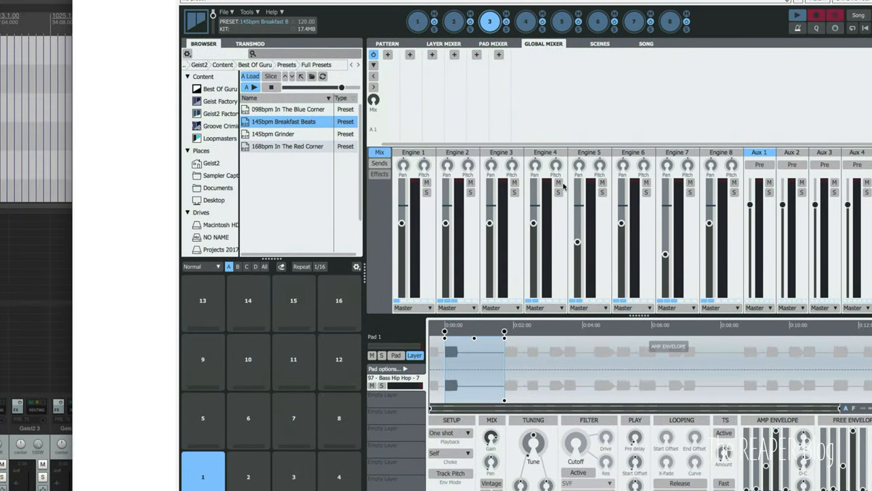
- In Geist2's Global Mixer, route Engine 1 to sub-output S 1 and Engine 2 to S 2
click(485, 44)
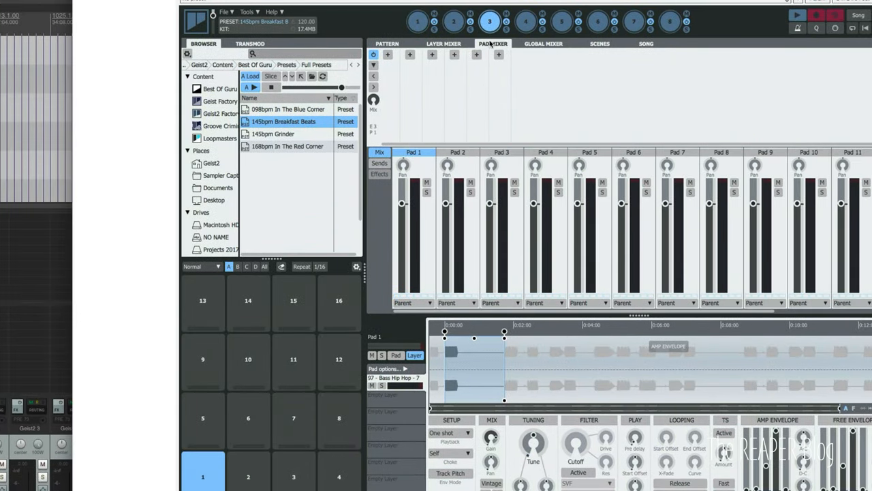
click(422, 301)
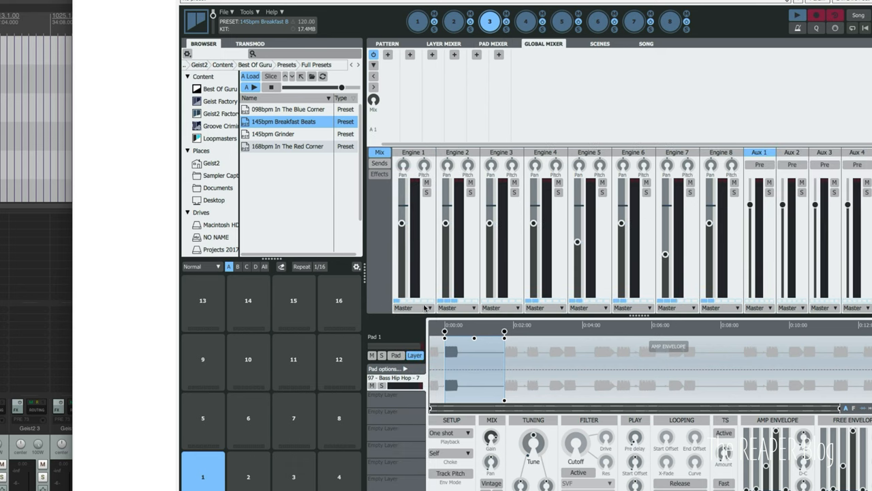
mouse_move(416, 184)
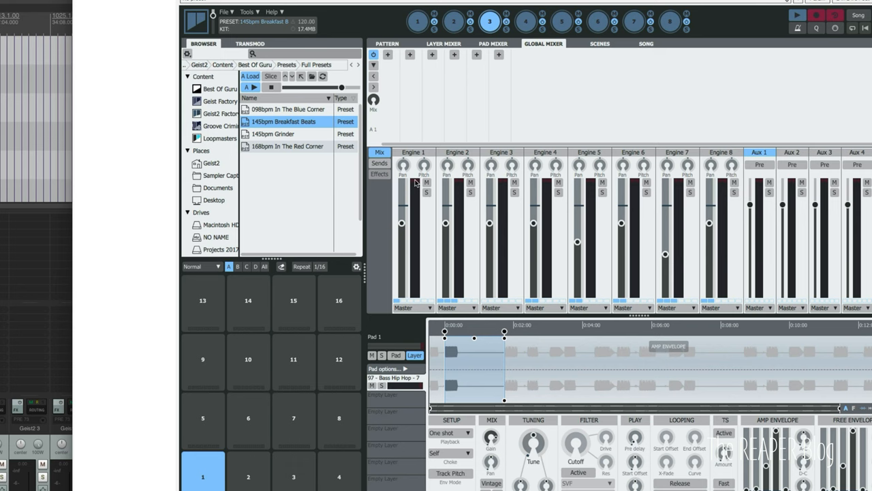
mouse_move(410, 308)
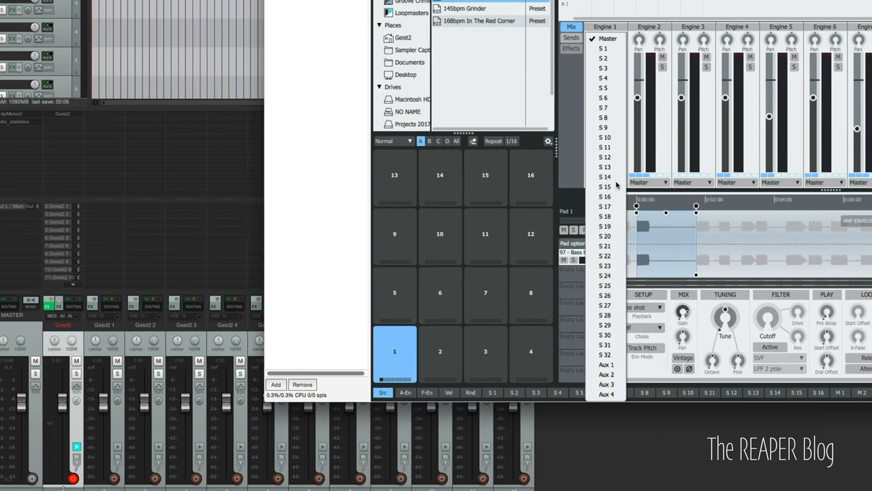
click(609, 63)
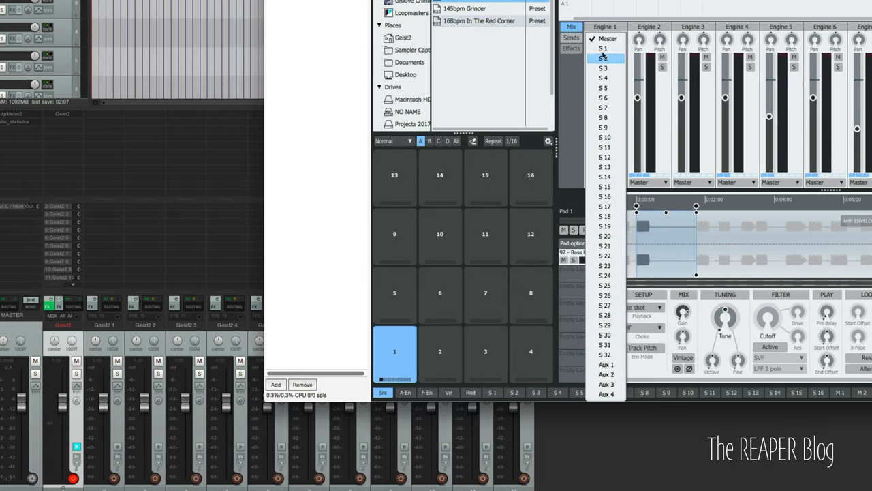
click(606, 63)
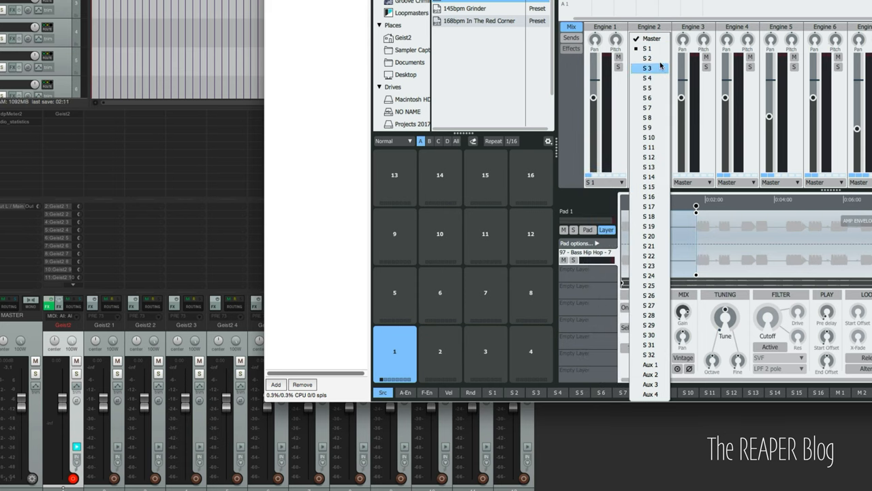
click(647, 64)
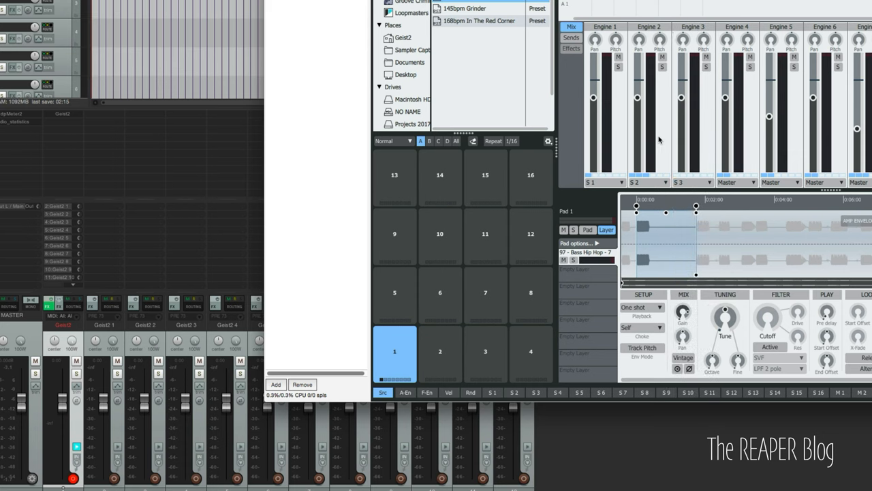
mouse_move(114, 351)
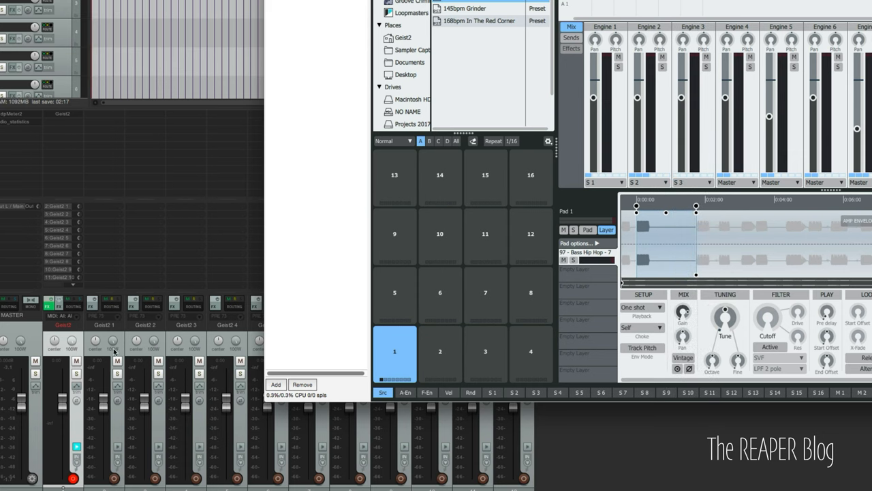
mouse_move(592, 447)
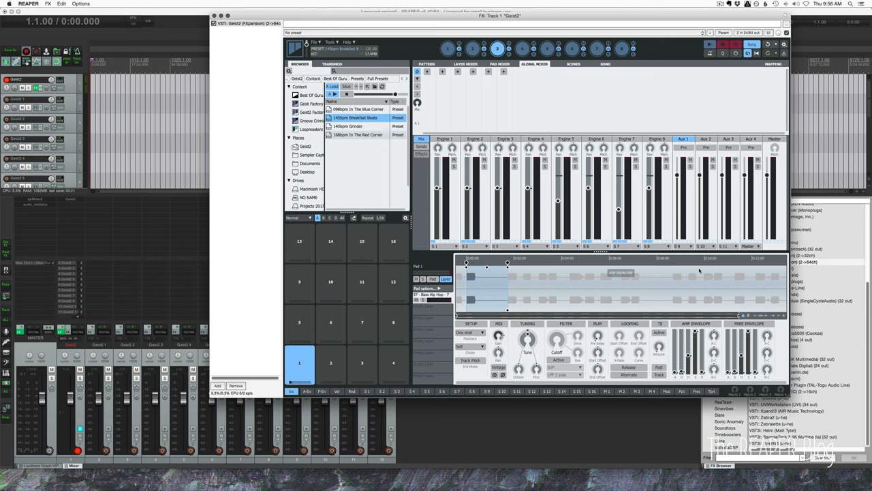
mouse_move(700, 271)
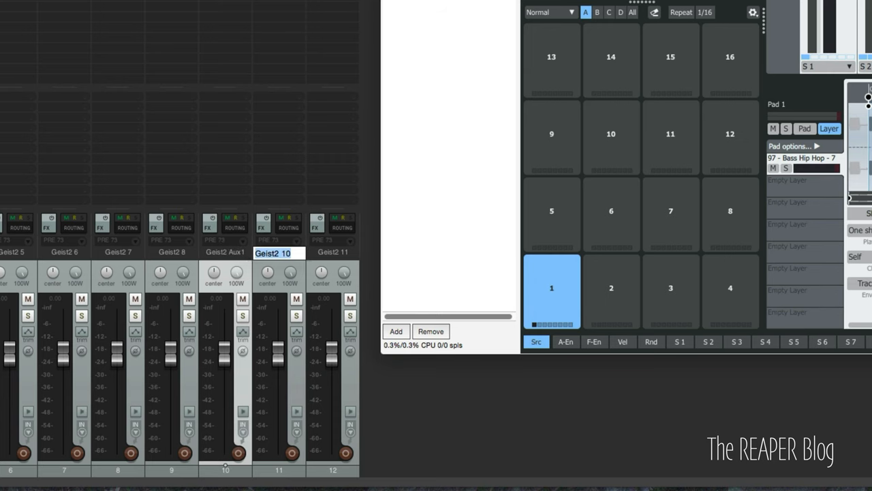
- Name a receiving mixer track 'Geist2 Aux'
text(Geist2 Aux 2)
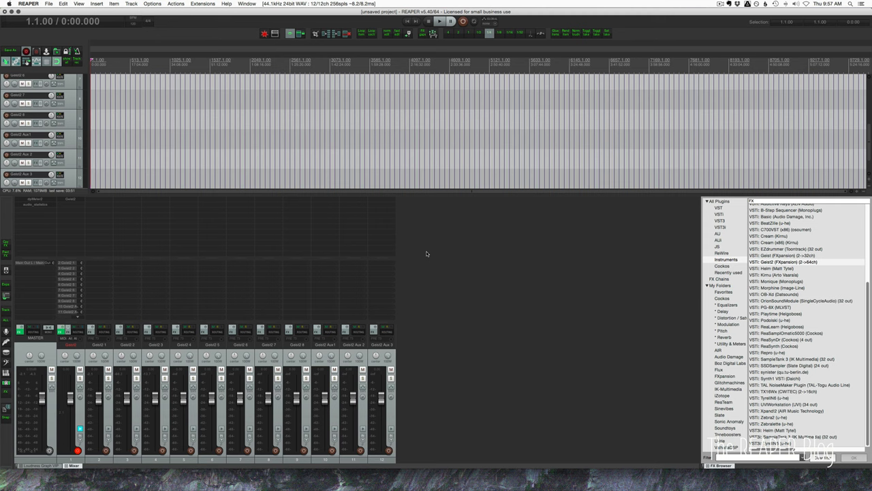
mouse_move(449, 285)
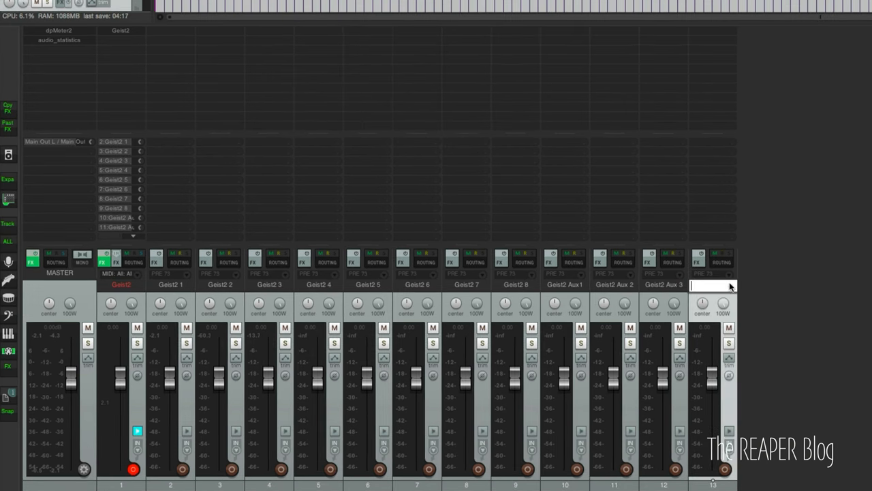
- Start renaming a track to a Geist2 name, entering 'Ge'
text(Geist2 Plugin)
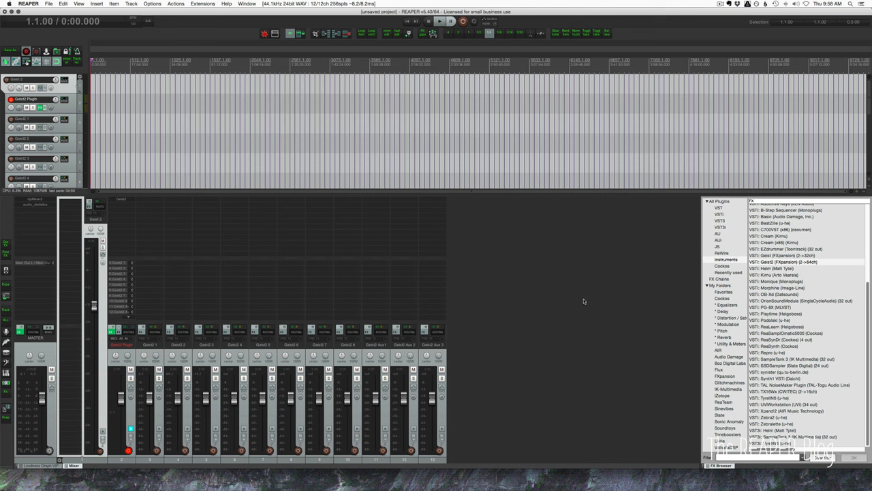
mouse_move(139, 230)
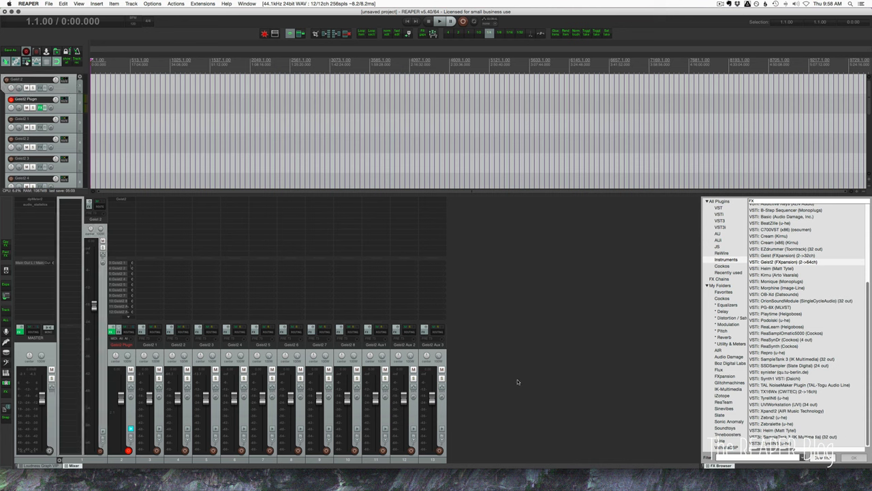
mouse_move(86, 276)
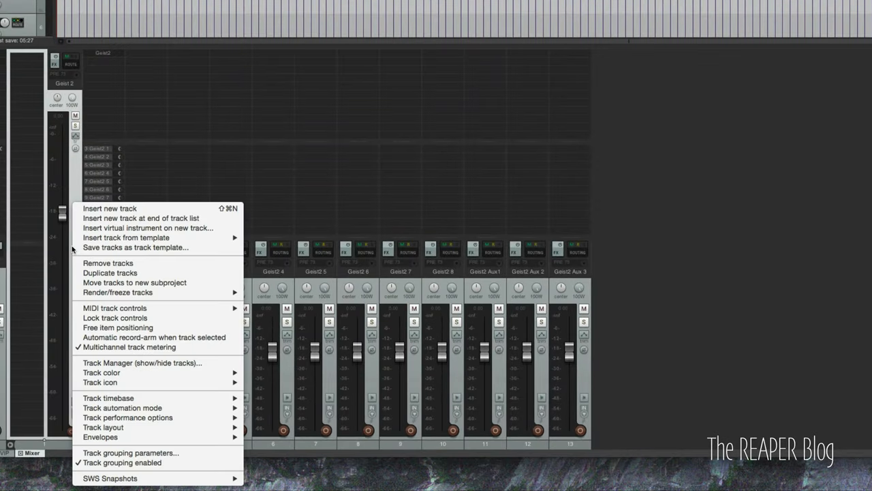
mouse_move(135, 247)
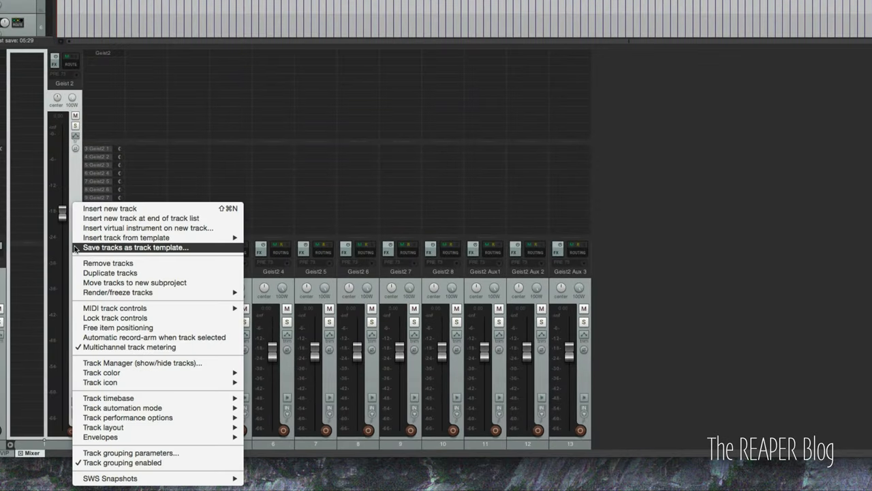
- Save the selected tracks as track template 'Geist 2' in the Instruments folder
click(135, 248)
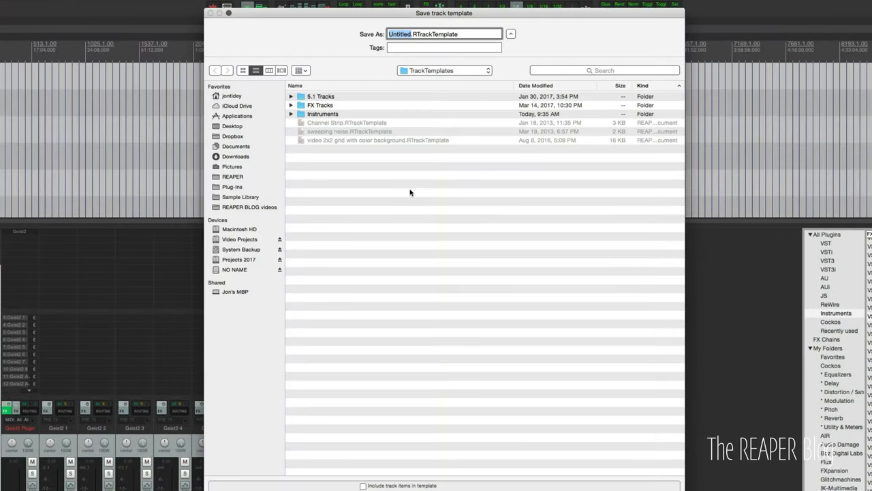
double_click(322, 114)
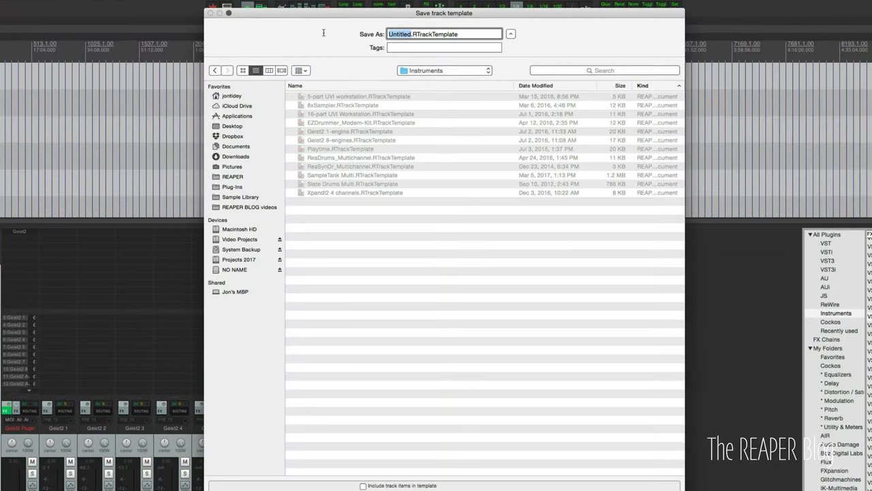
text(Geist 2)
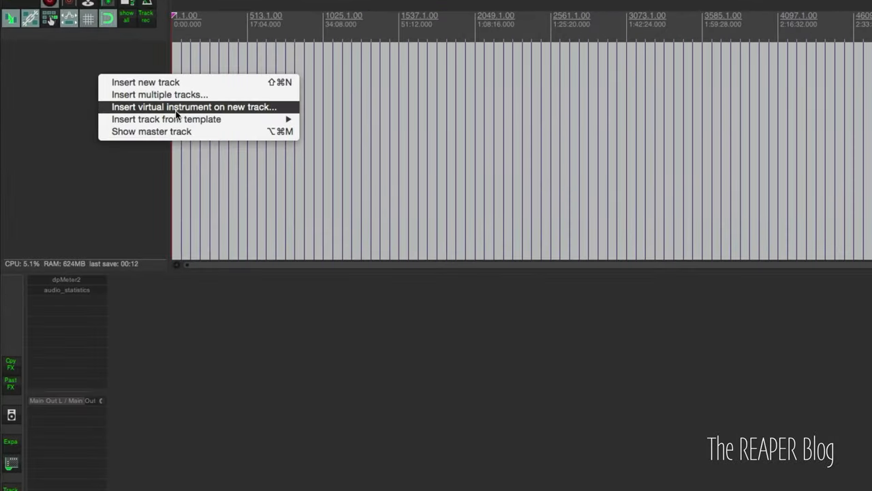
mouse_move(337, 188)
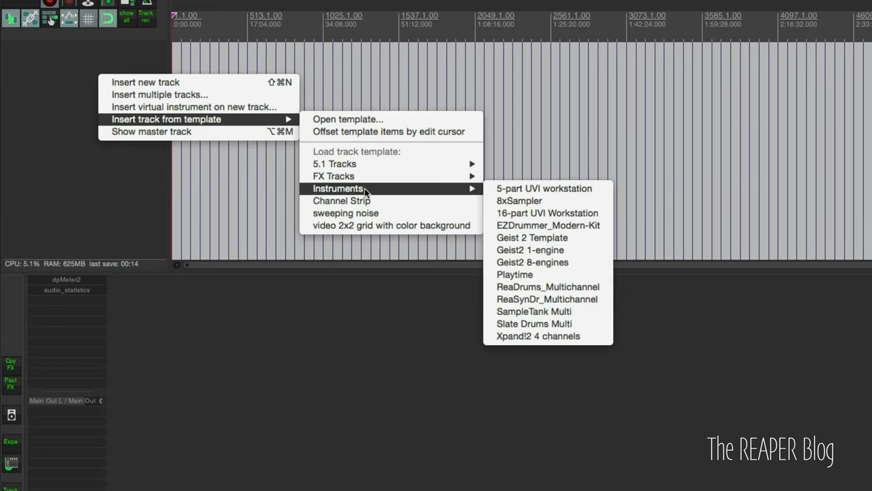
mouse_move(574, 294)
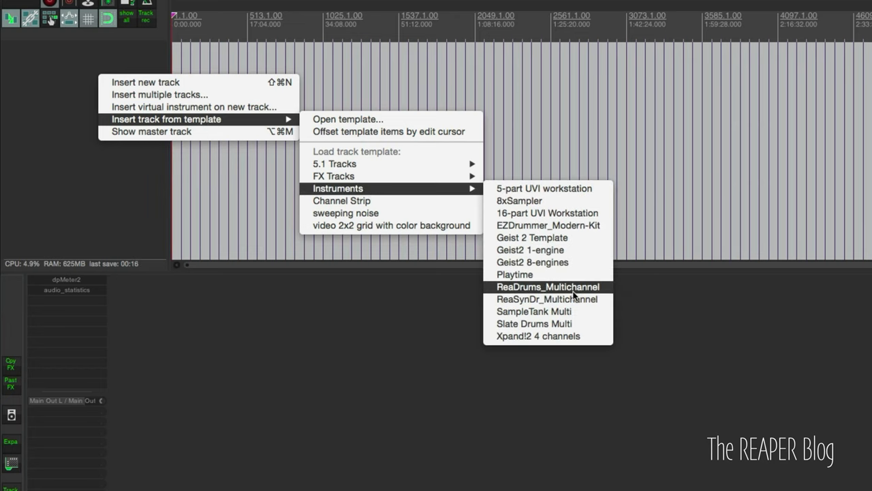
mouse_move(573, 239)
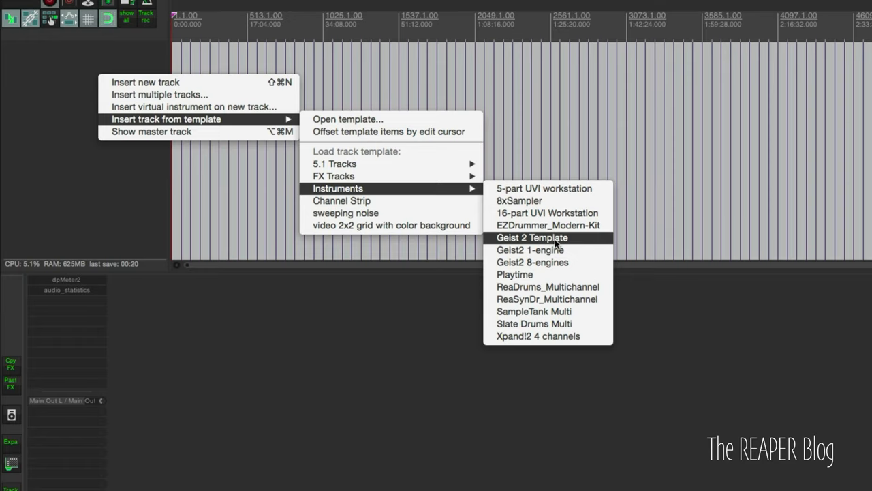
- Insert the Geist 2 Template, then check the engines' sub-output routing in Geist2
click(537, 237)
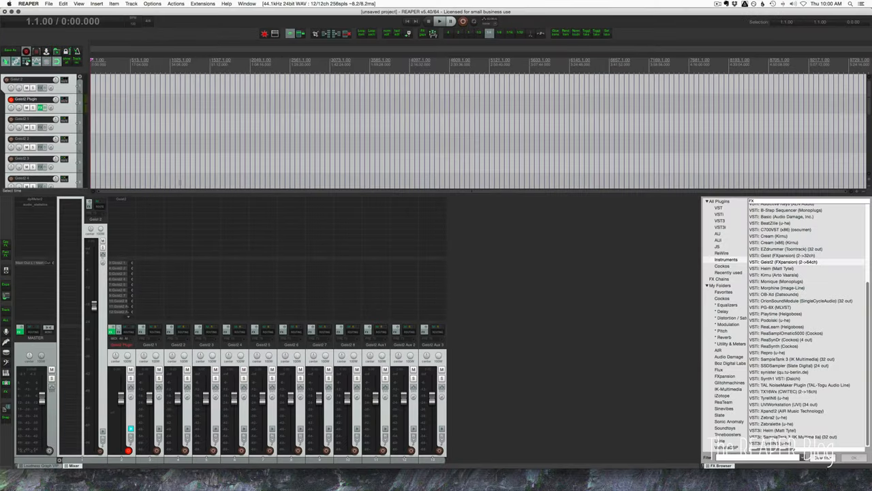
double_click(783, 268)
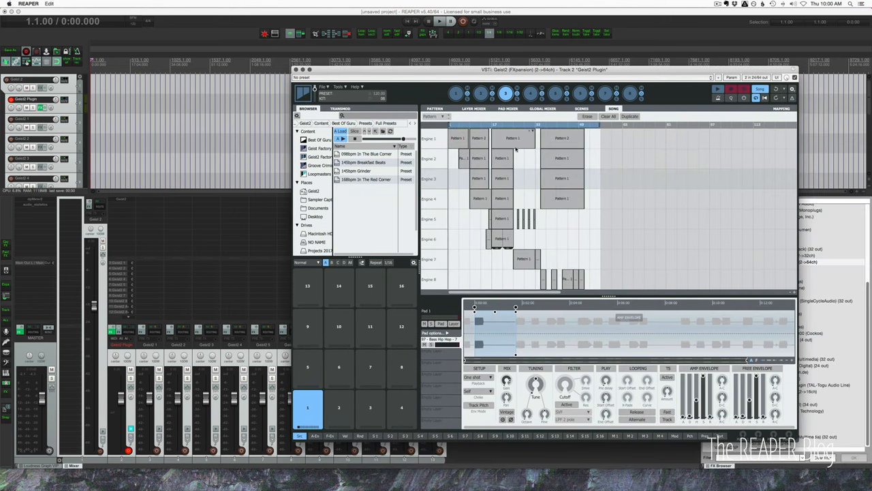
click(548, 108)
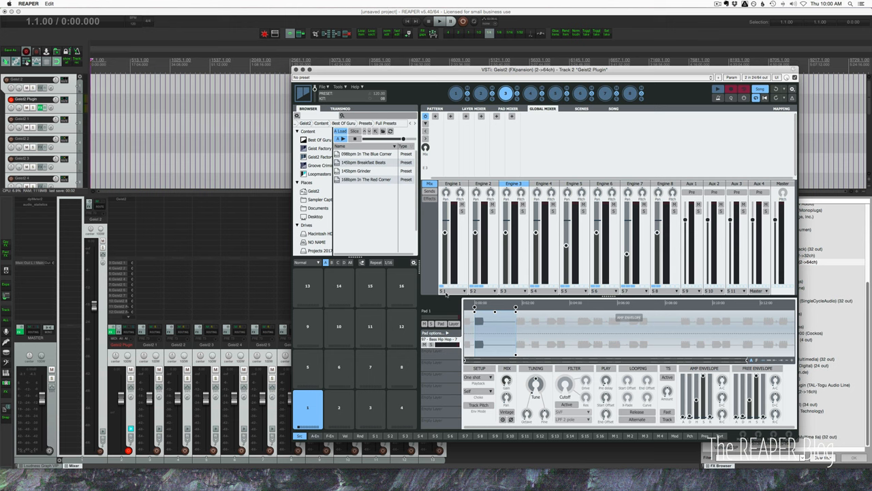